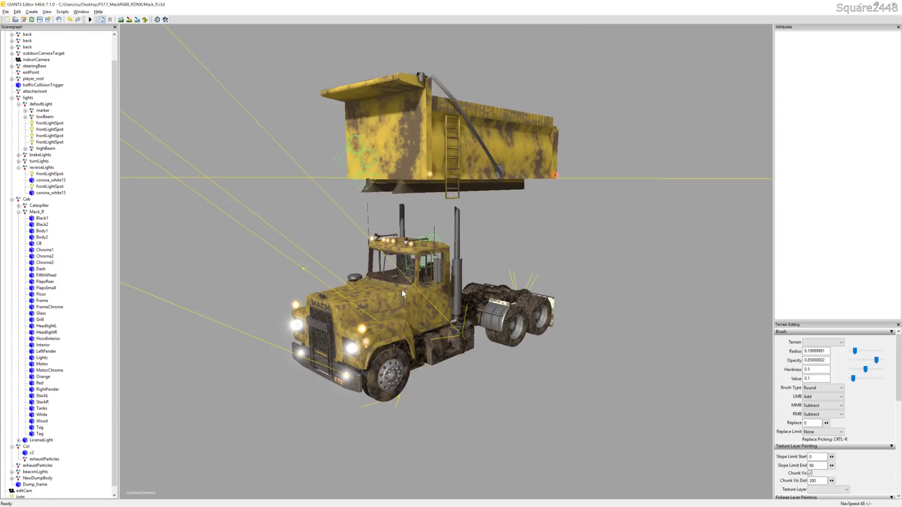
mouse_move(471, 106)
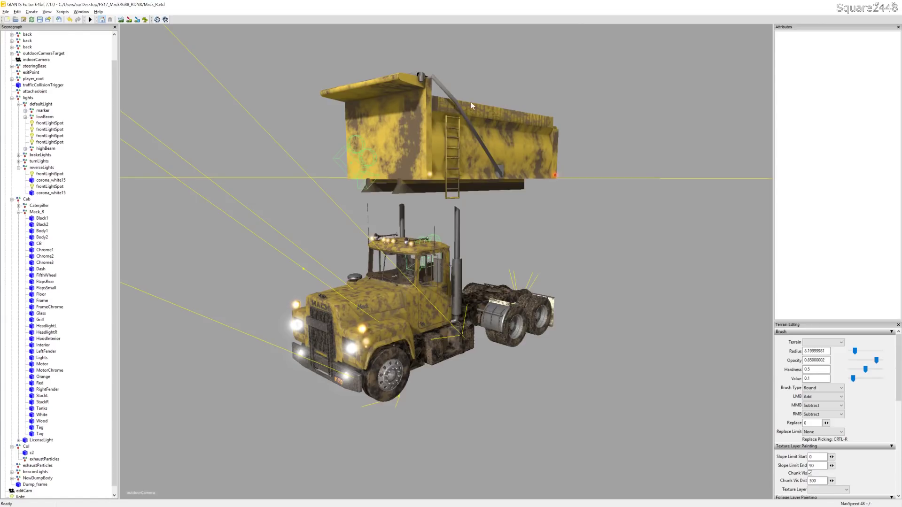
mouse_move(448, 112)
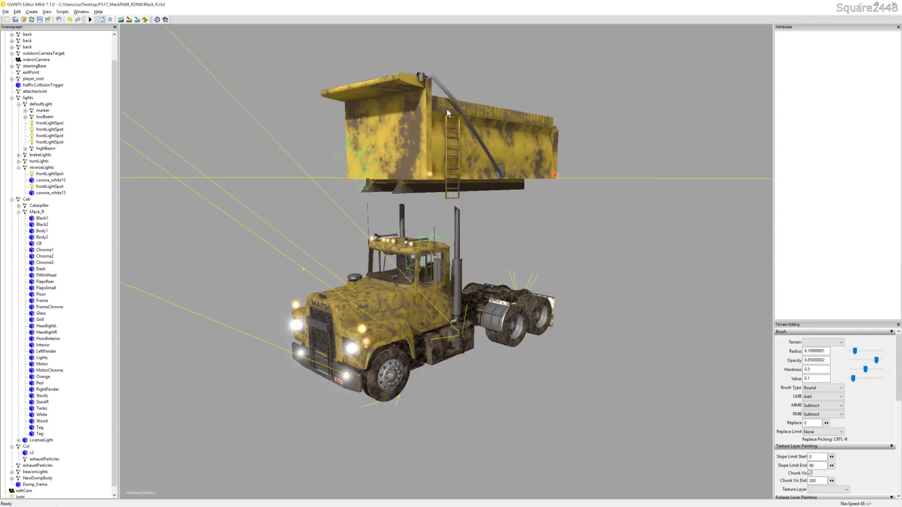
mouse_move(458, 116)
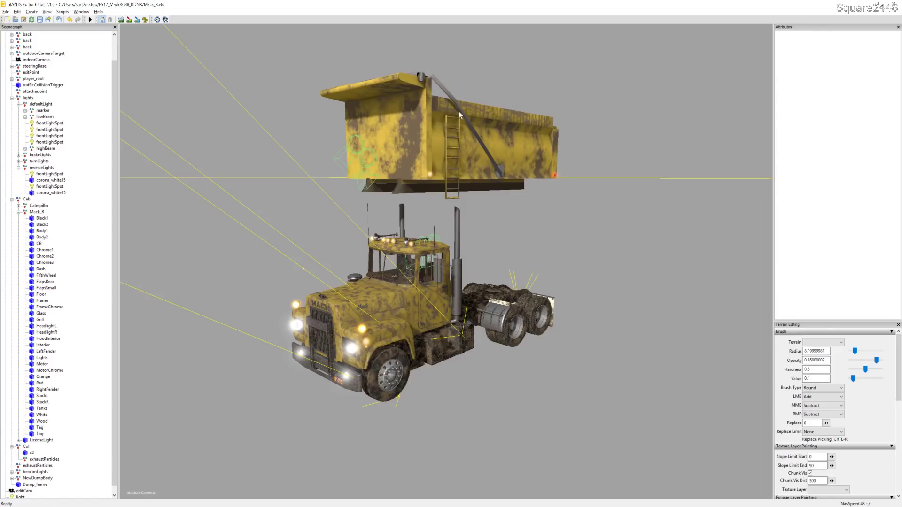
mouse_move(458, 233)
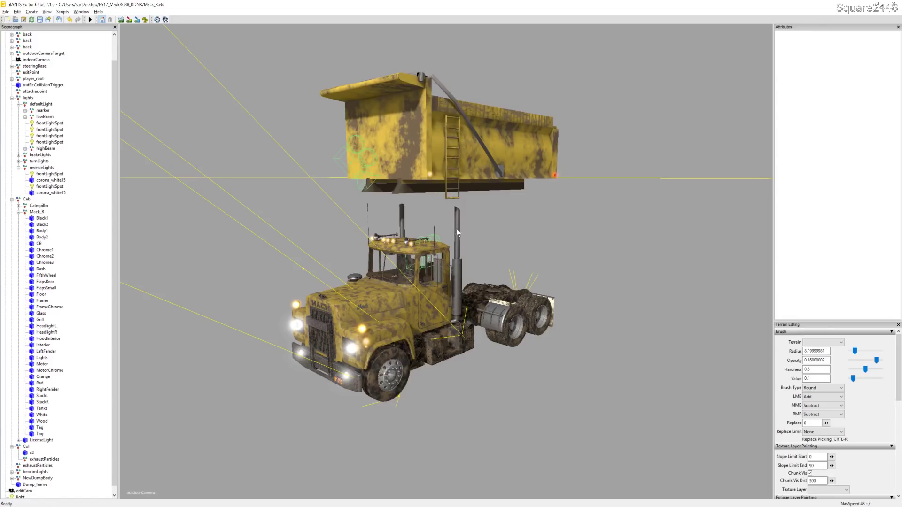
mouse_move(458, 245)
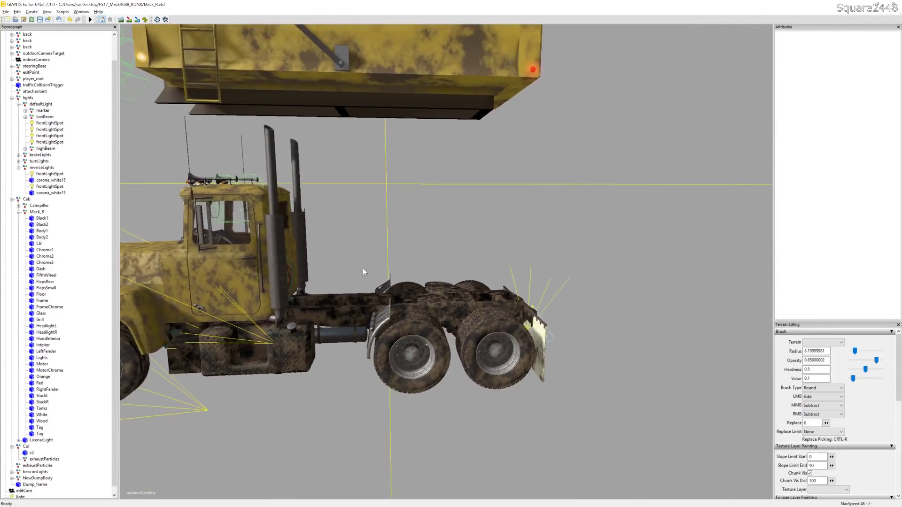
Lower NewDumpBody onto the chassis and slide Dump_frame forward under the bed
click(38, 478)
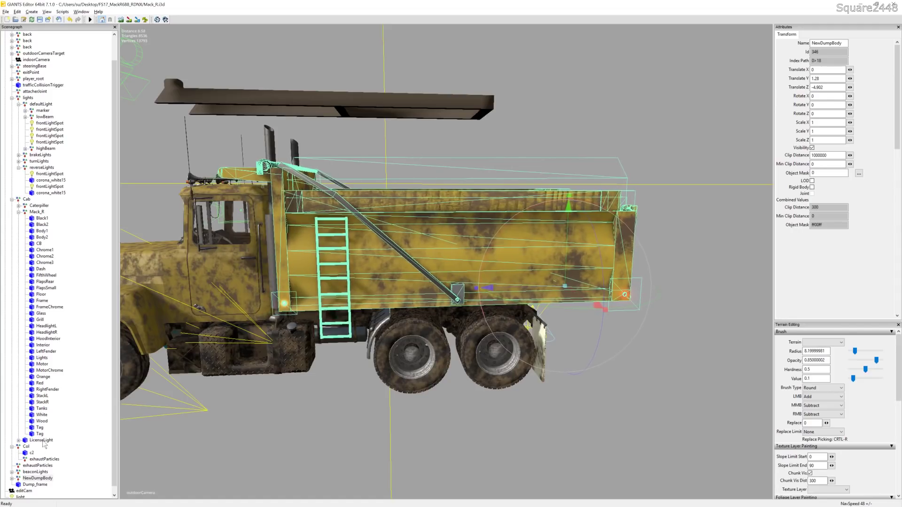
click(35, 485)
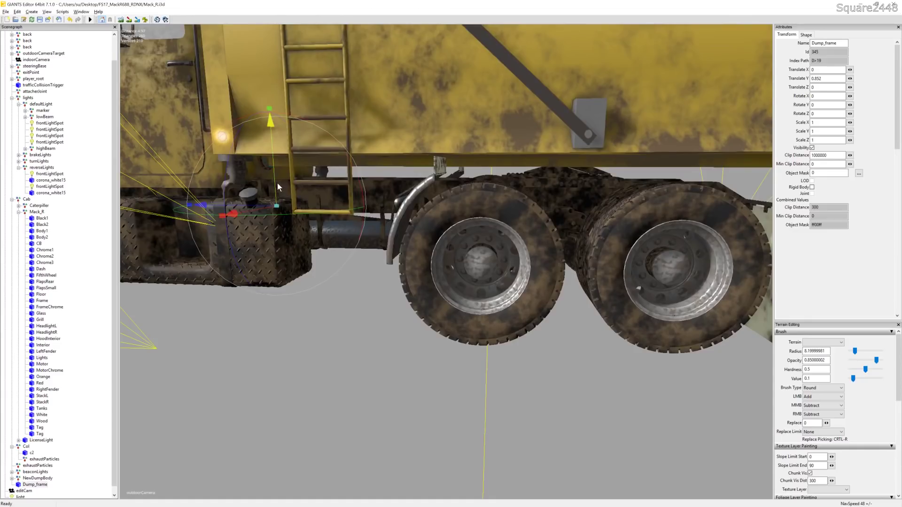
drag(270, 121, 276, 203)
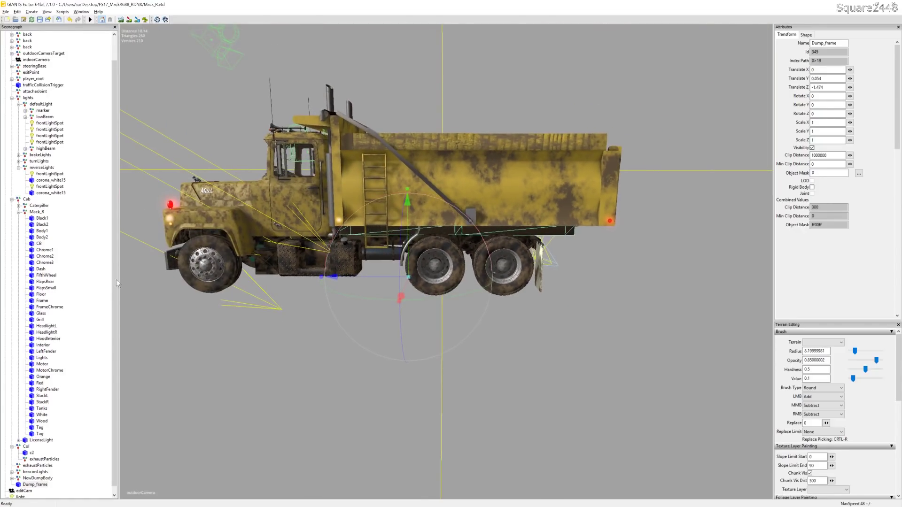
mouse_move(60, 327)
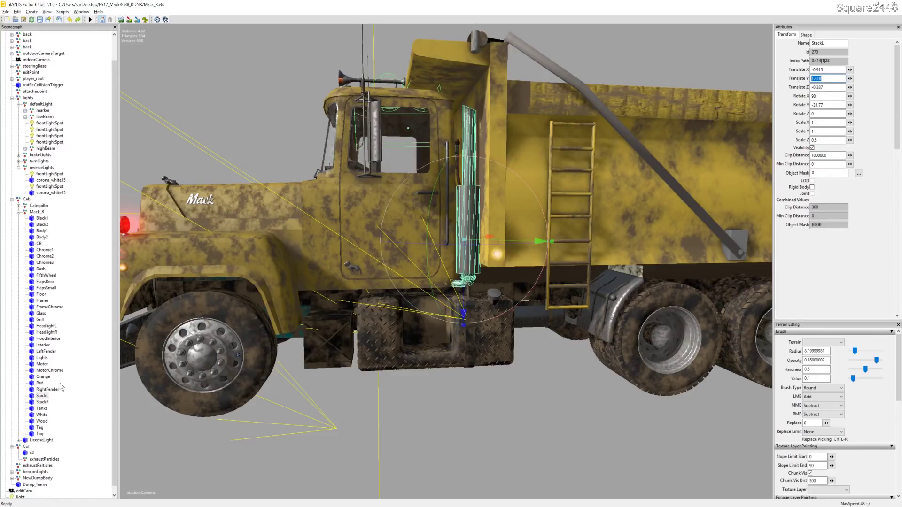
Select StackR and set its Scale Z to 0.5 to match StackL
click(43, 402)
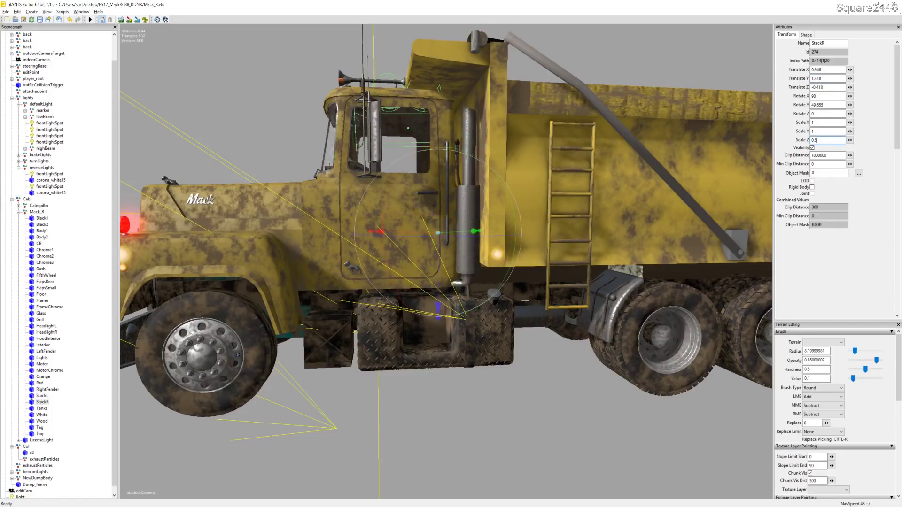
scroll(down, 3)
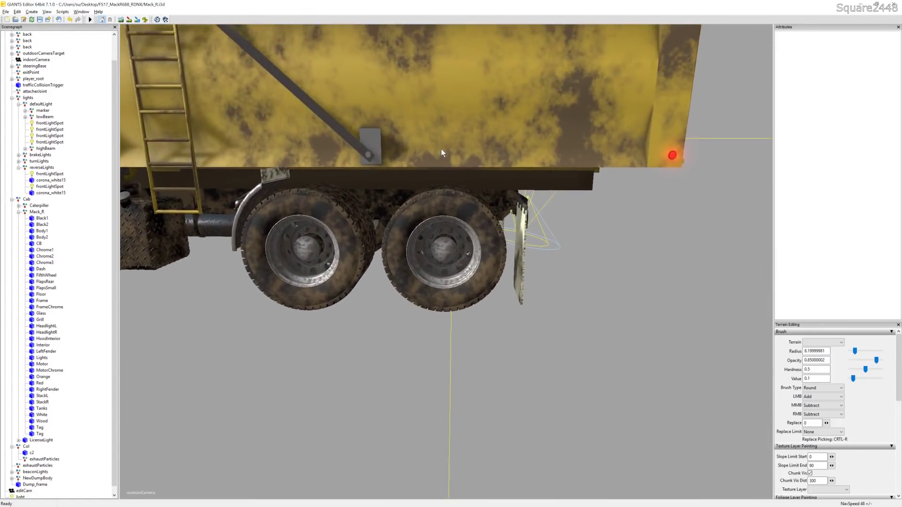
mouse_move(87, 329)
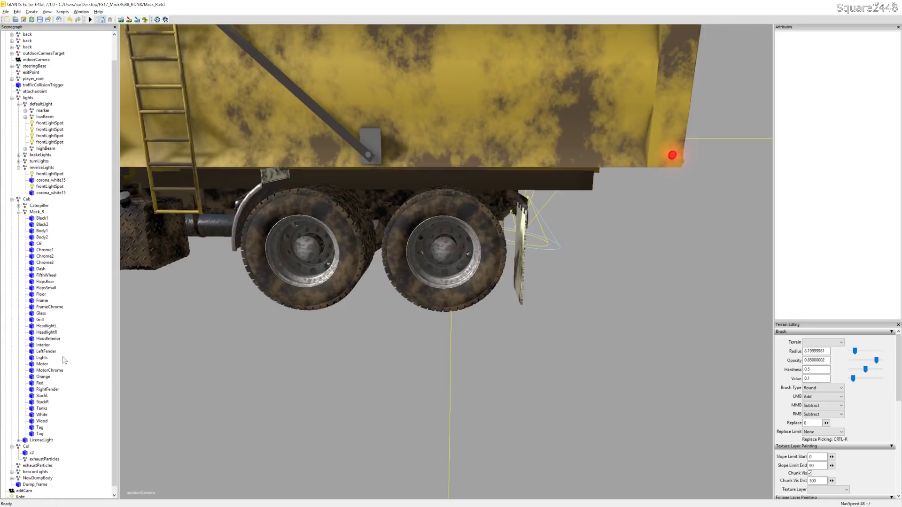
mouse_move(49, 300)
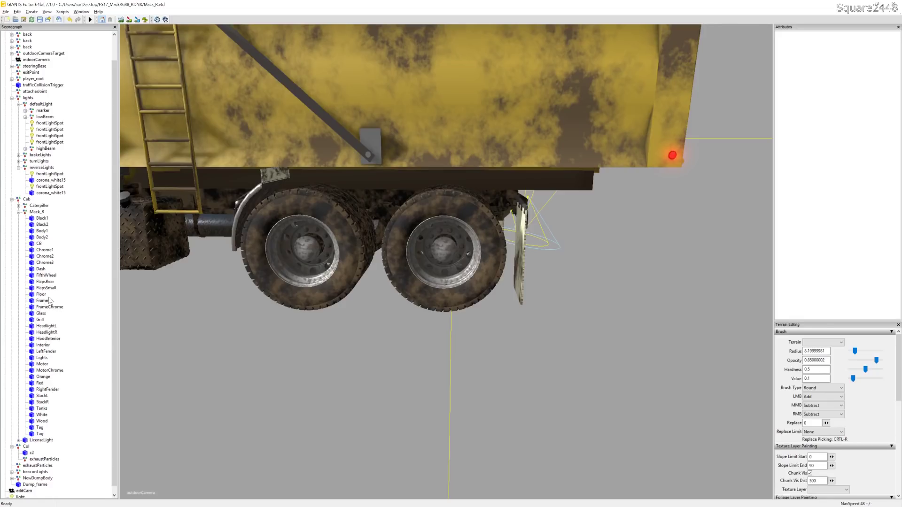
Select the Frame node under Mack_R to show its transform attributes
click(45, 275)
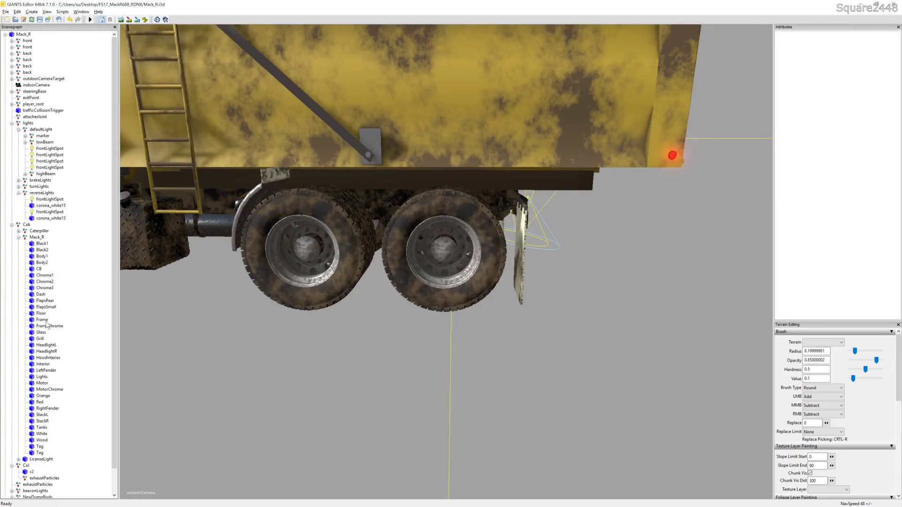
click(41, 319)
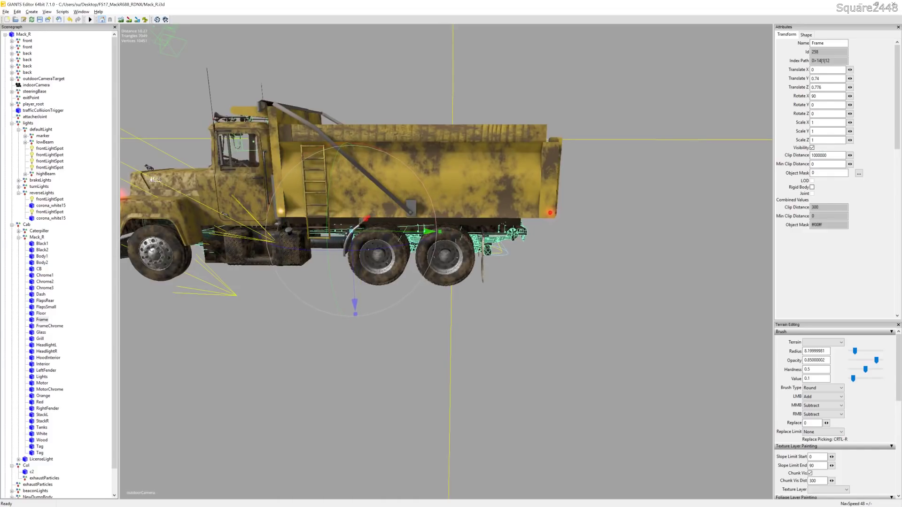
Set the Frame's Scale Y to 1.1 so it stretches beneath the dump bed
click(827, 140)
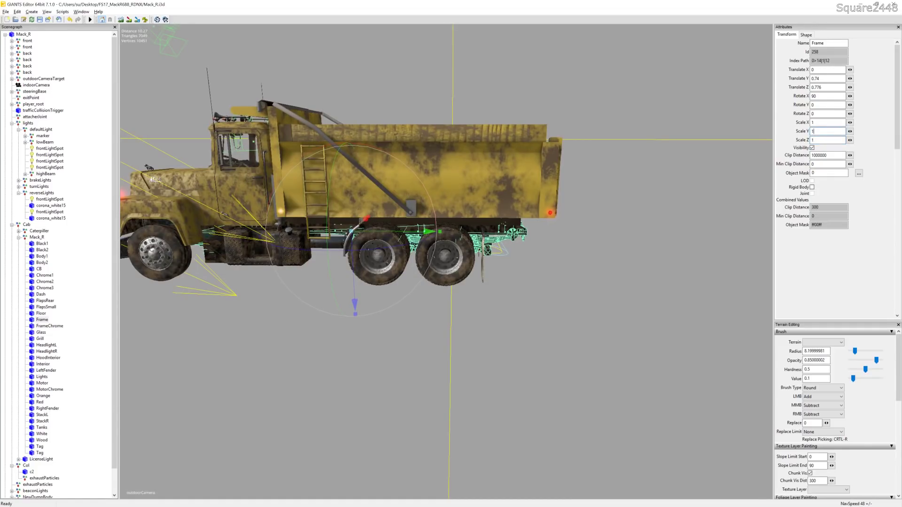
text(1.1)
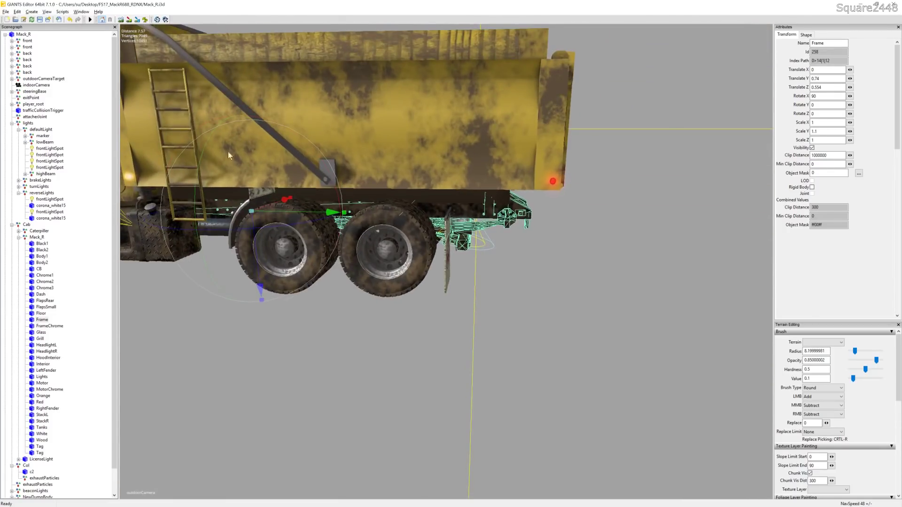
Select the FlapsSmall mud-flap part to edit its transform
click(27, 66)
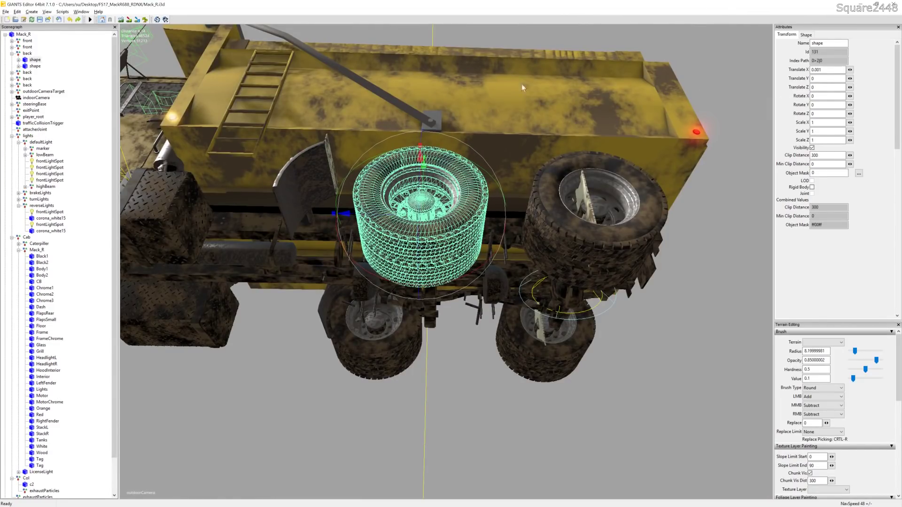
click(27, 52)
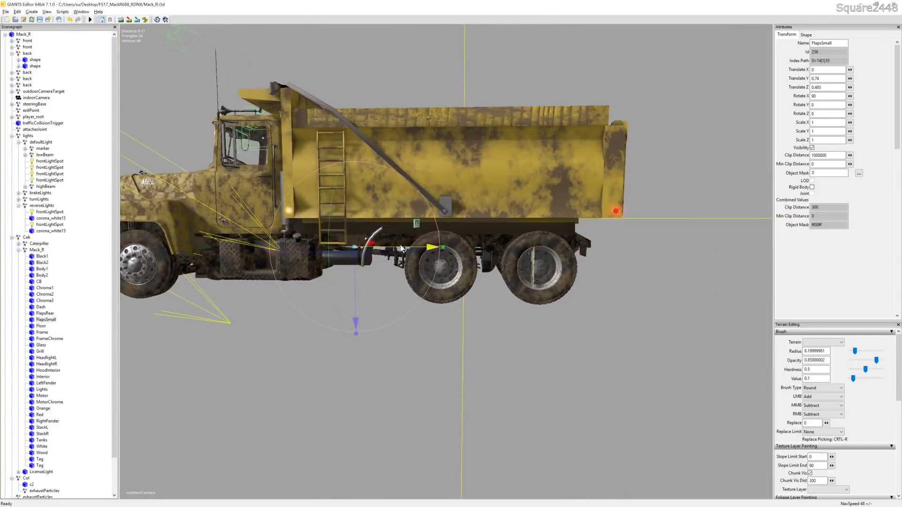
Select FlapsRear and slide the rear mud flaps back along the frame
click(45, 294)
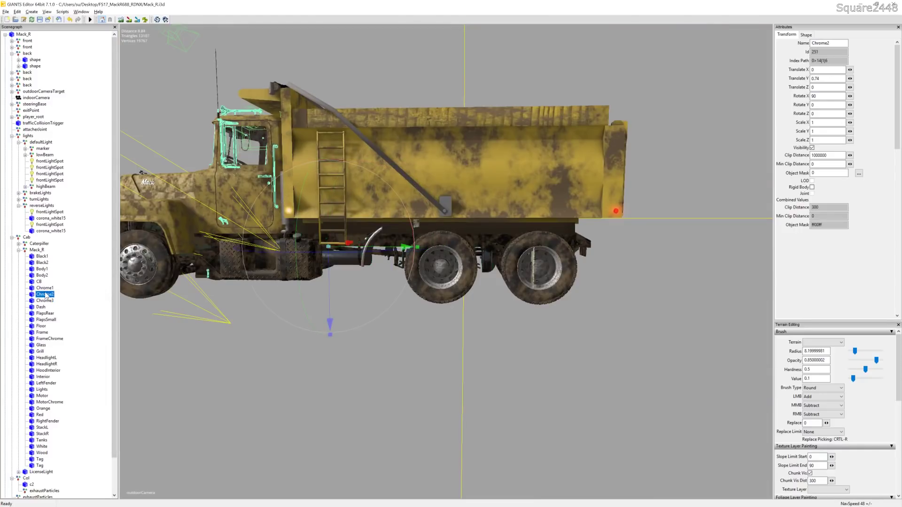
click(39, 280)
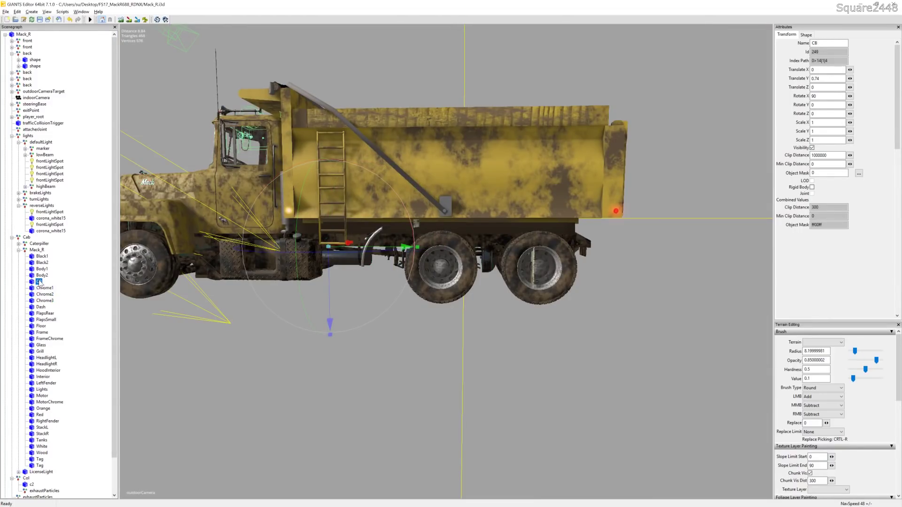
click(45, 288)
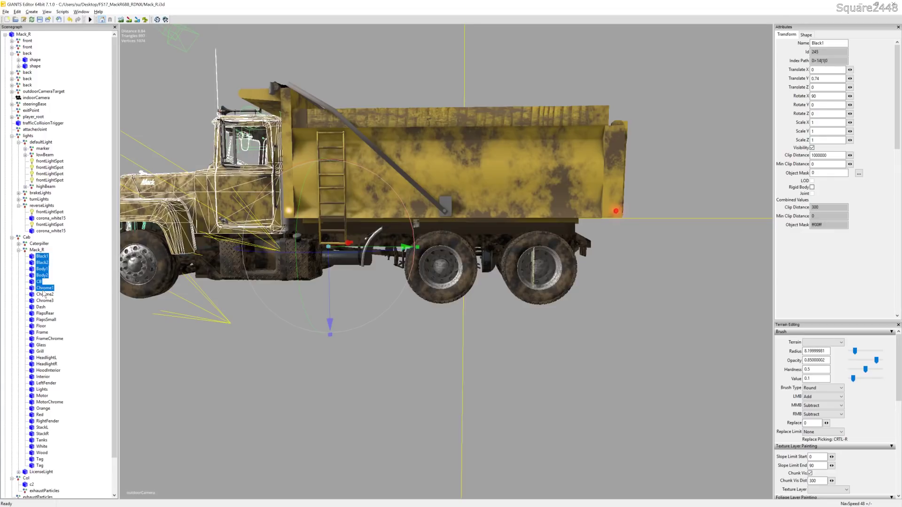
click(40, 326)
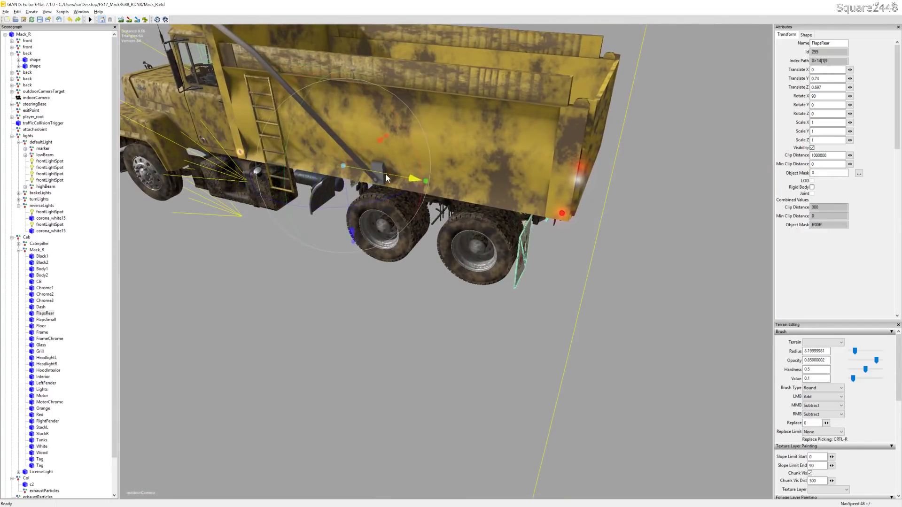
drag(426, 180, 414, 173)
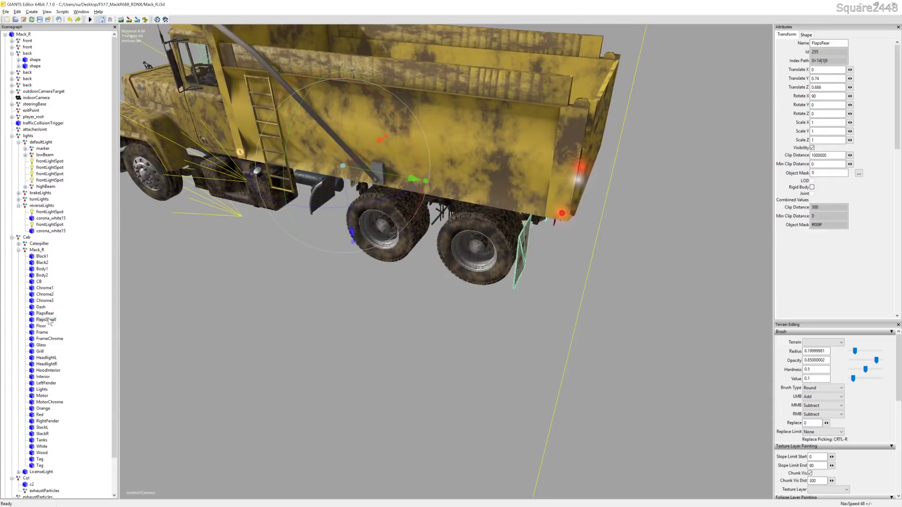
Reposition FlapsSmall toward the rear wheels, then select FrameChrome
click(46, 319)
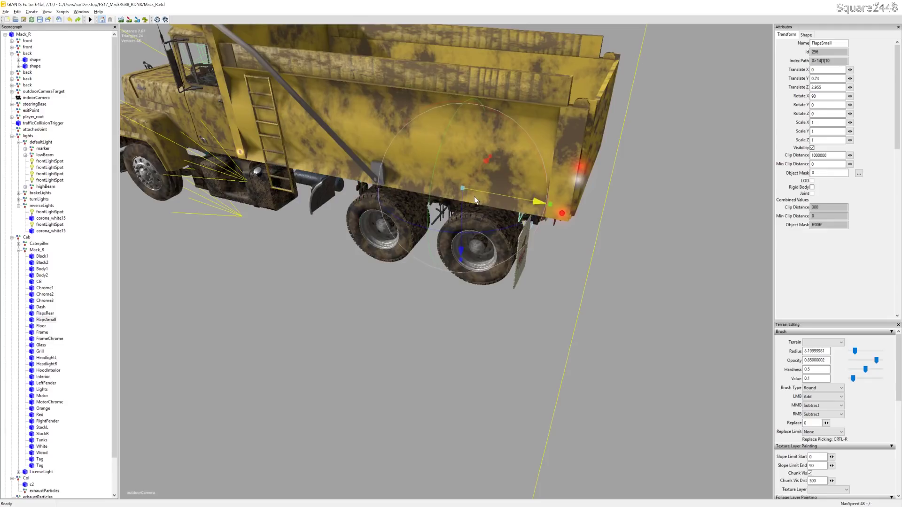
click(41, 331)
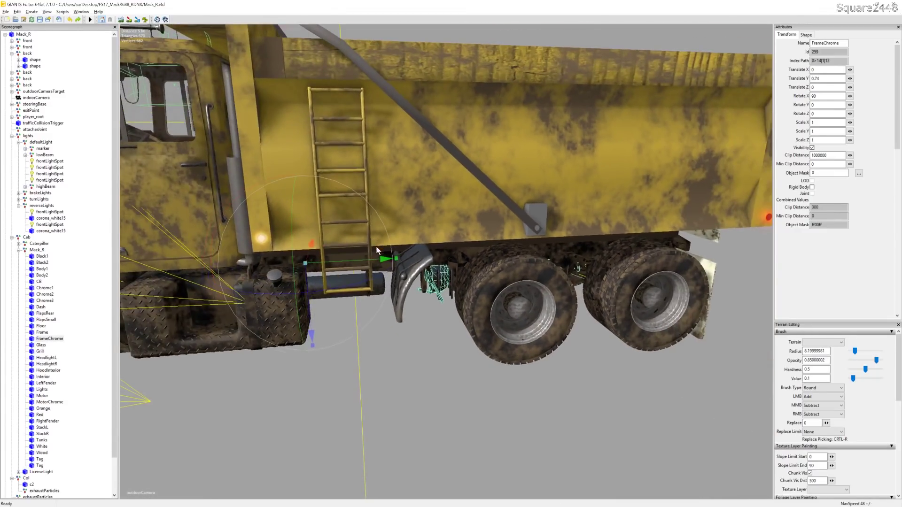
Shift the FrameChrome trim along the truck's length and clear the selection
drag(385, 259, 317, 345)
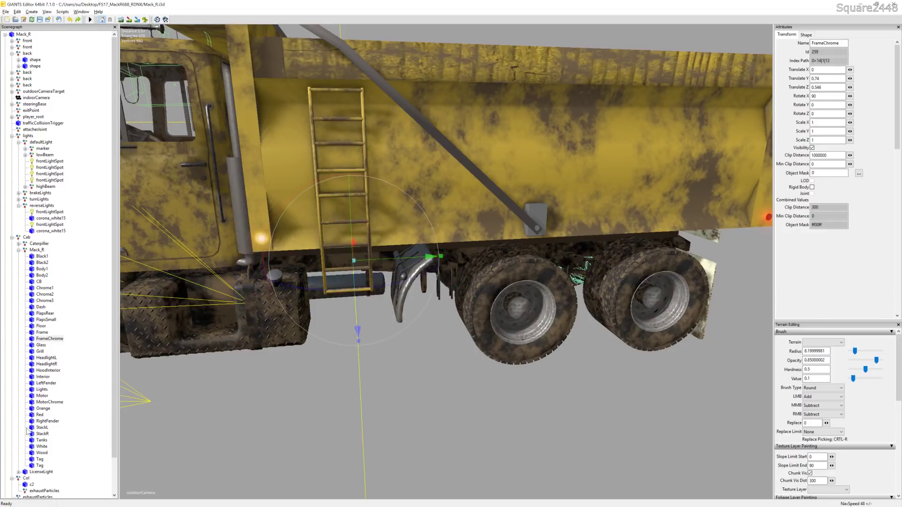
click(41, 427)
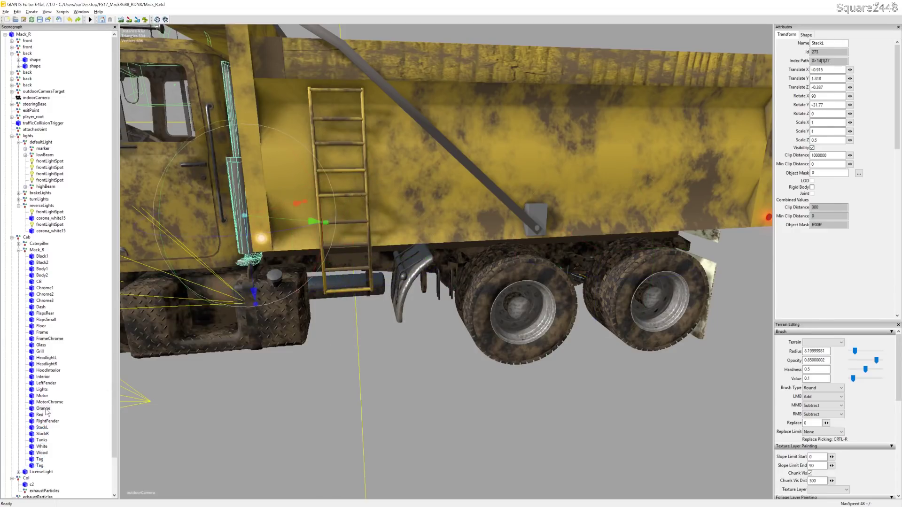
click(42, 409)
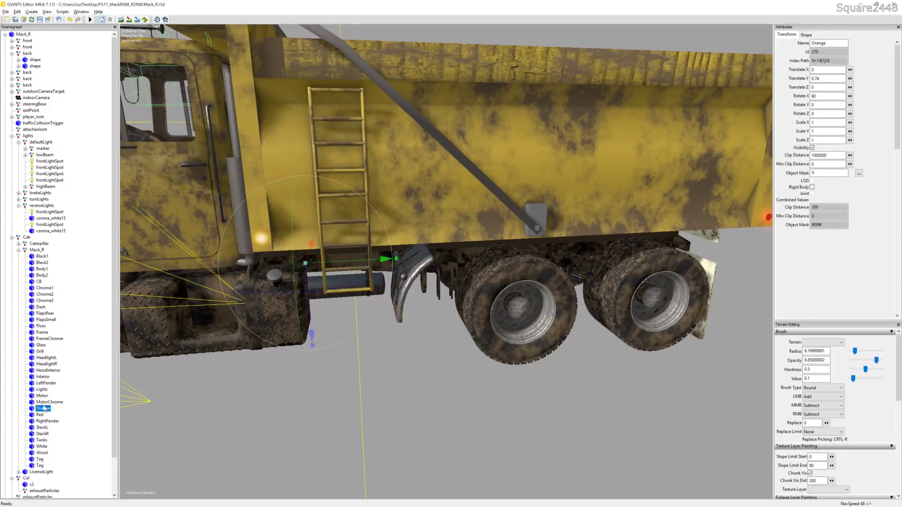
click(50, 338)
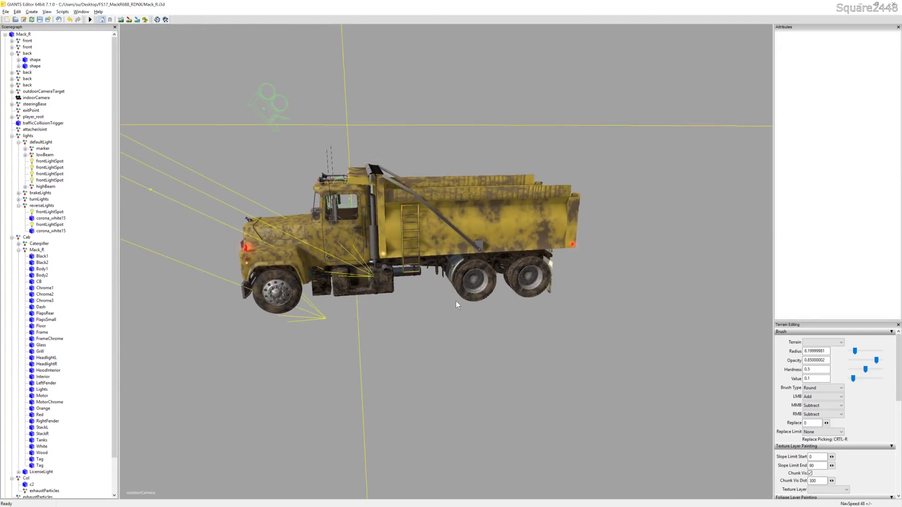
drag(454, 304, 422, 285)
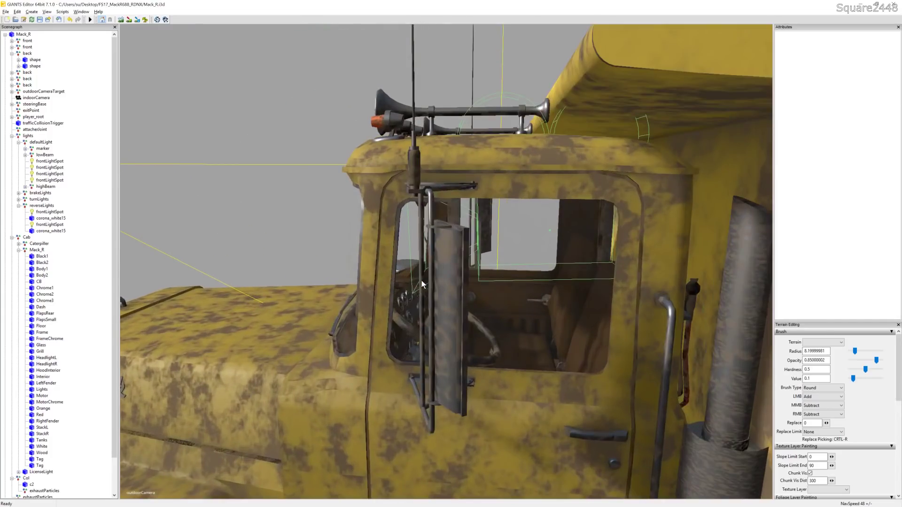
scroll(down, 3)
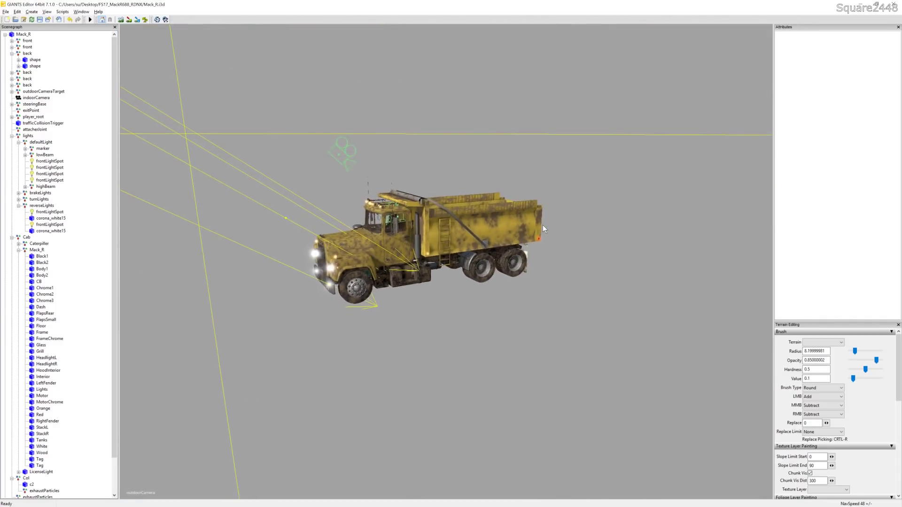
drag(542, 229, 529, 217)
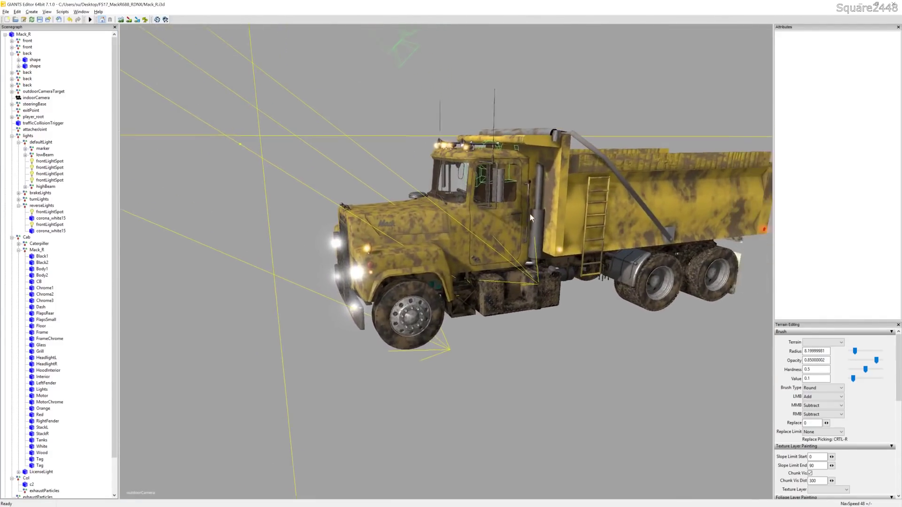